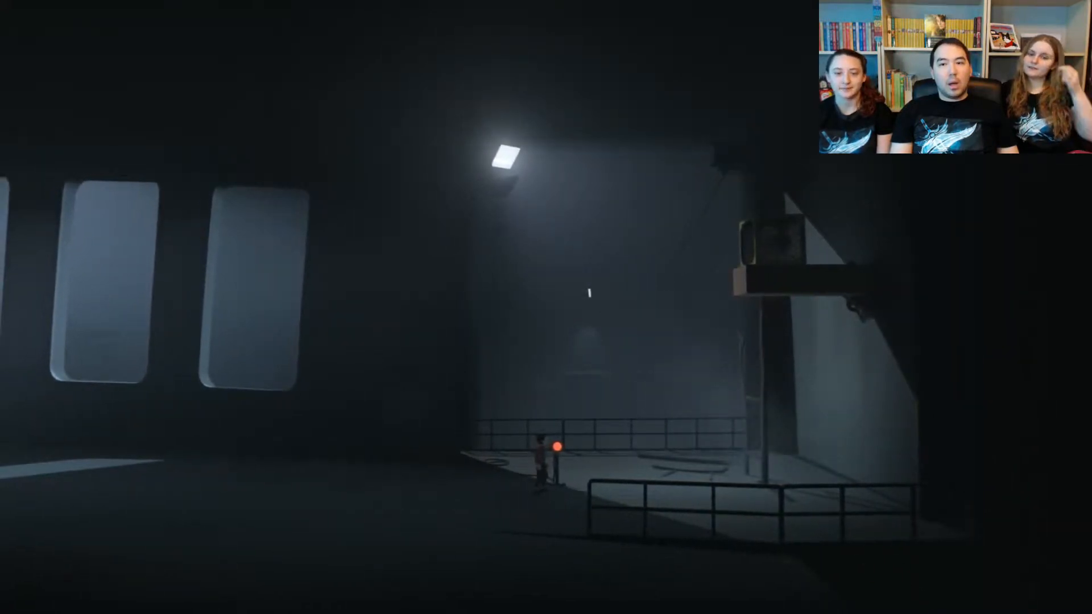
key("Right")
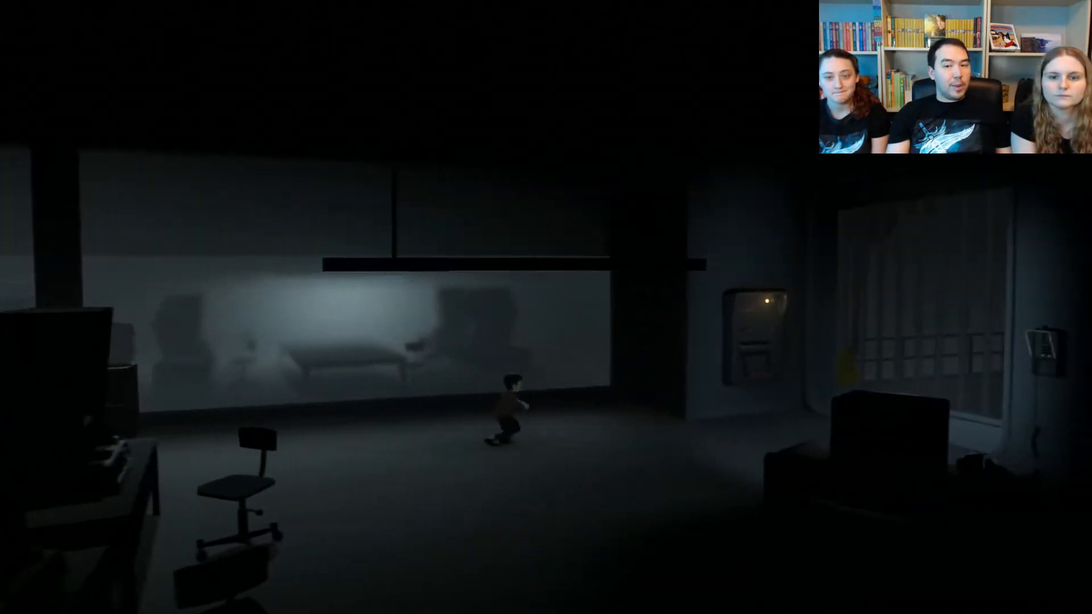
key("right")
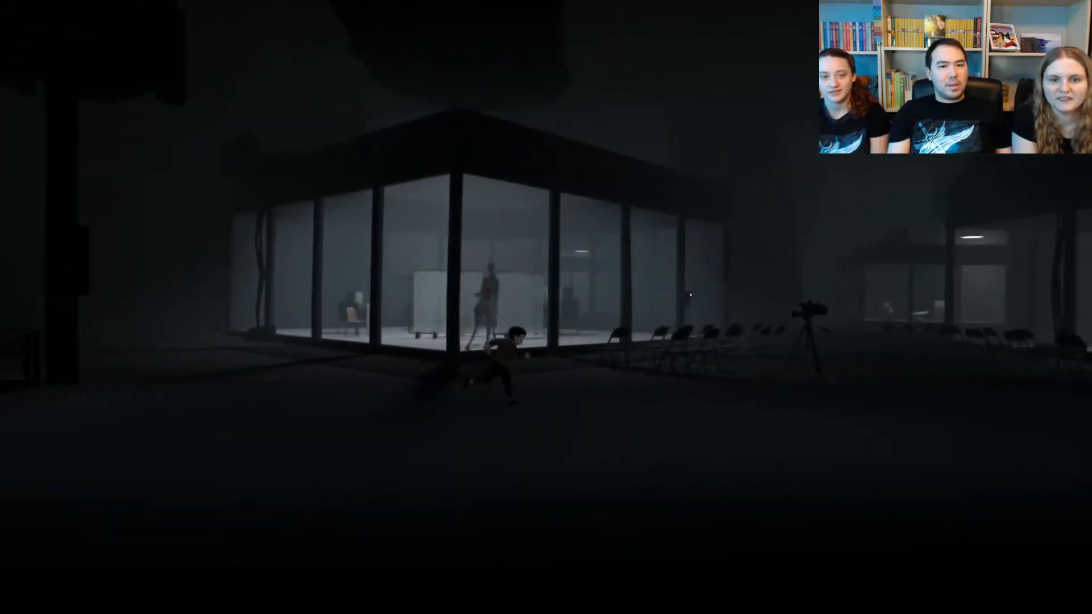
key("d")
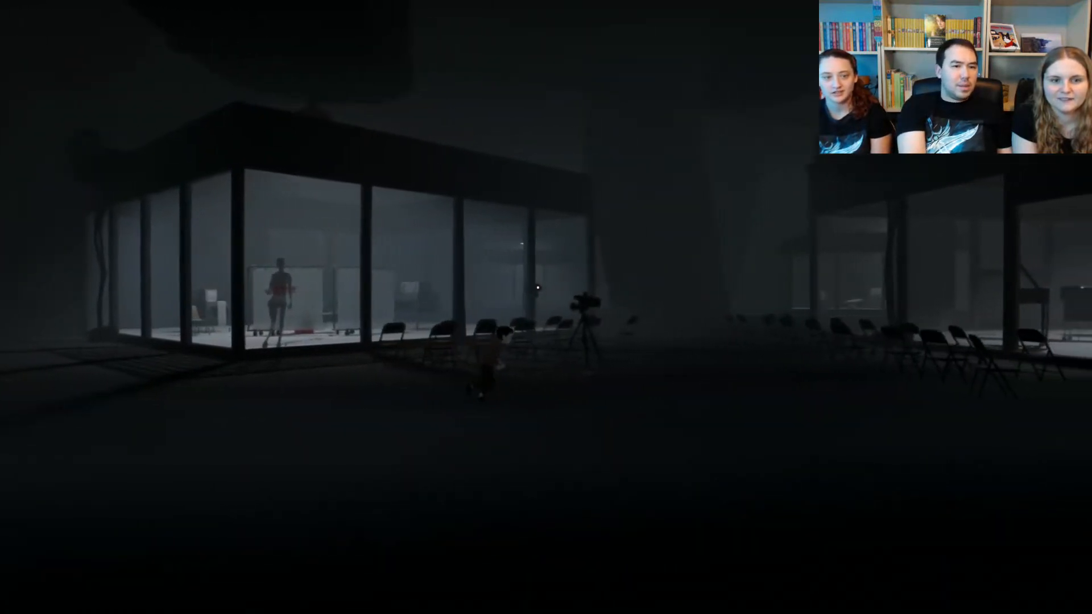